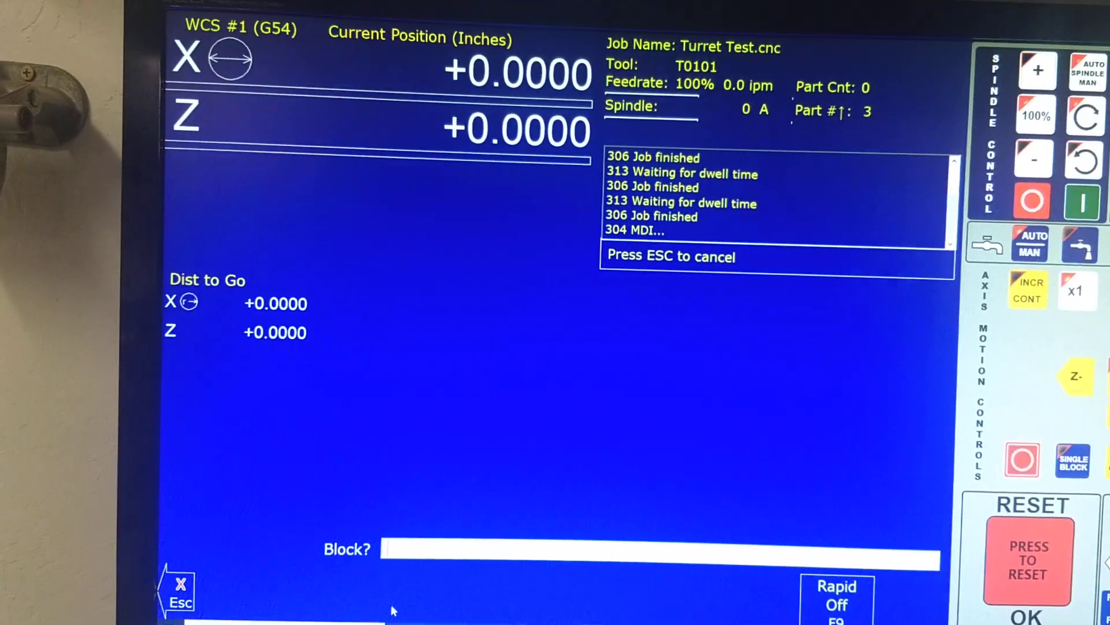
type("t0")
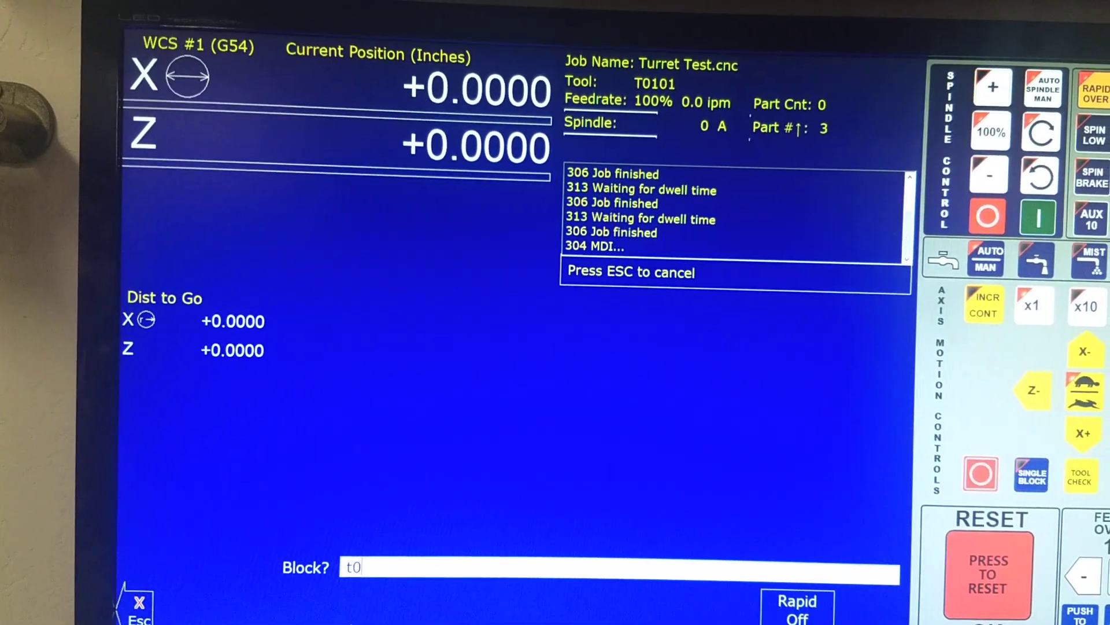
type("0202")
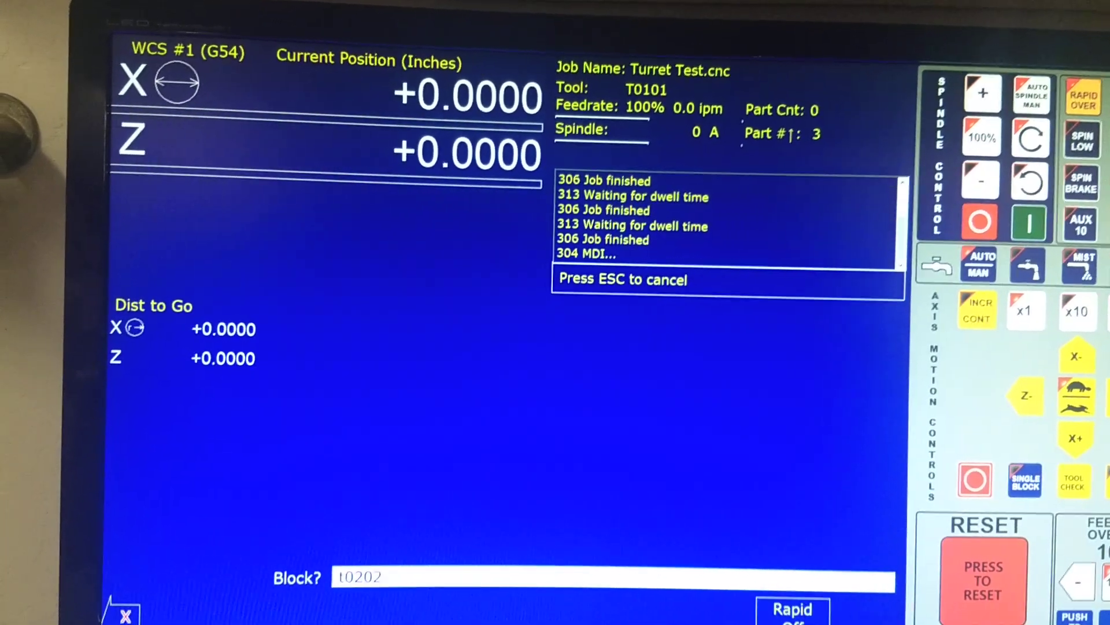